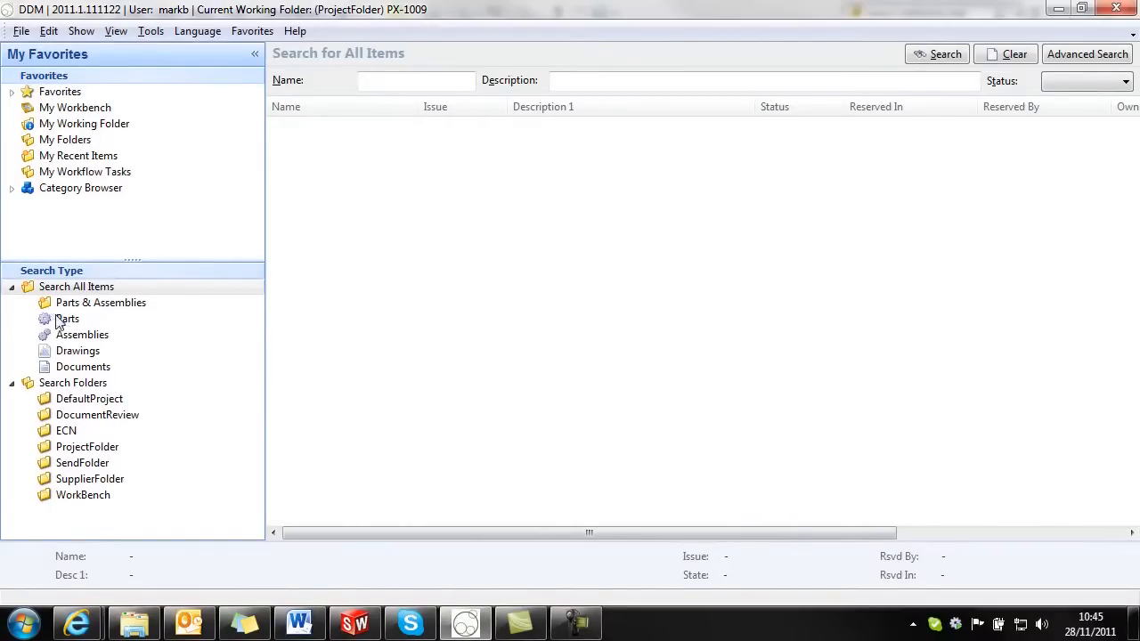
# Step: Create a new part record numbered C-10071A as Components - Manufactured, described 'swivel base'
pyautogui.click(68, 318)
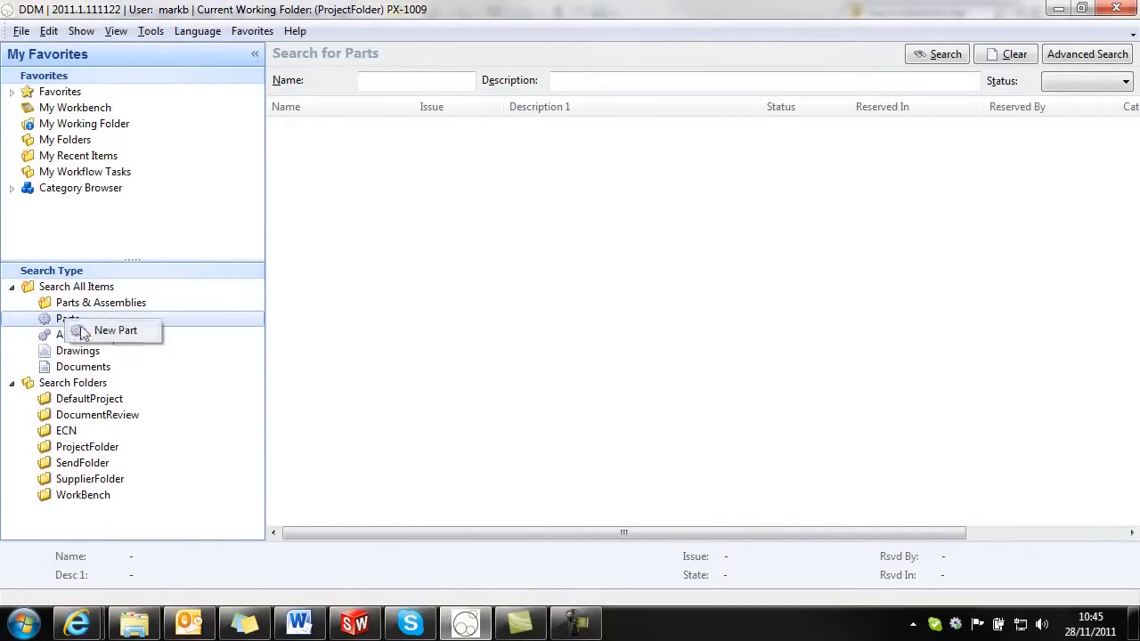
pyautogui.click(114, 330)
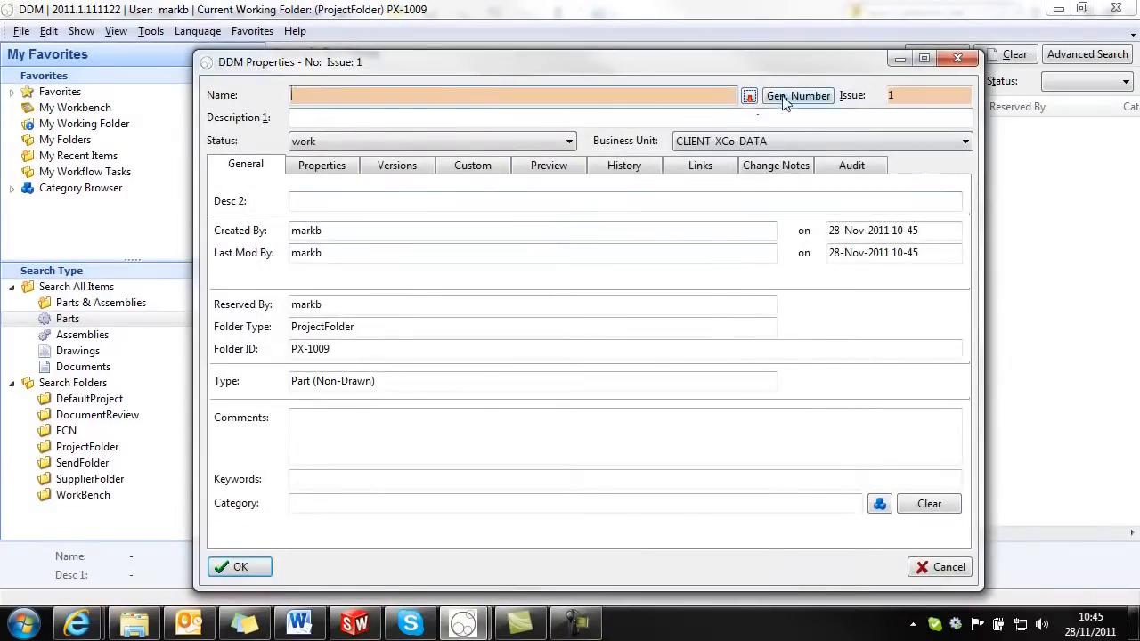
pyautogui.click(797, 95)
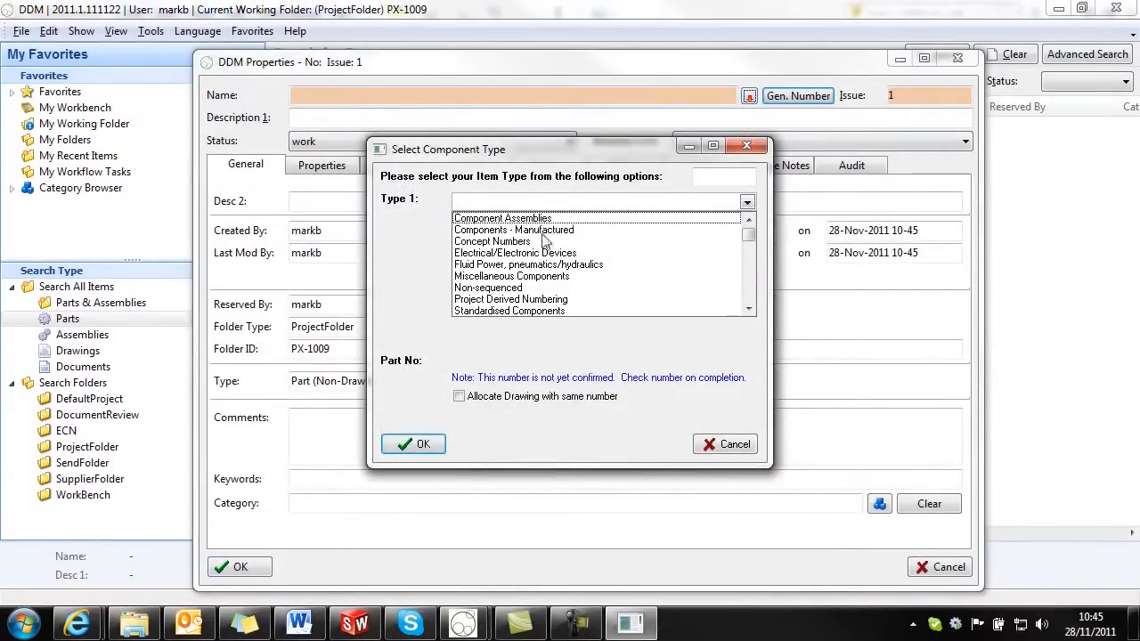
pyautogui.click(513, 230)
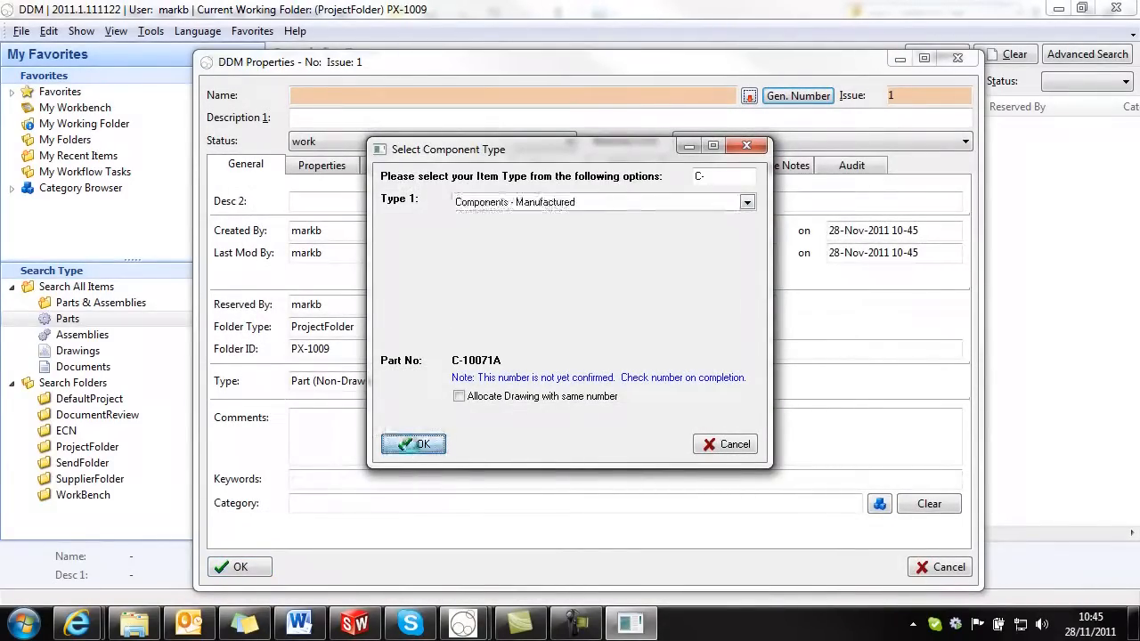
pyautogui.click(413, 443)
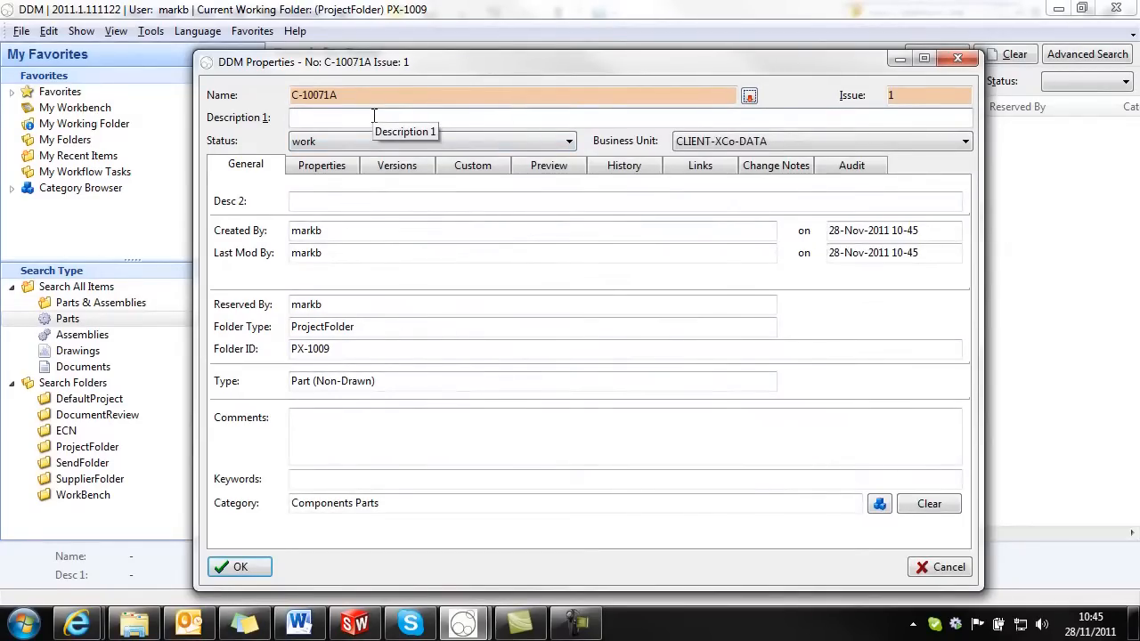
pyautogui.write('swiv')
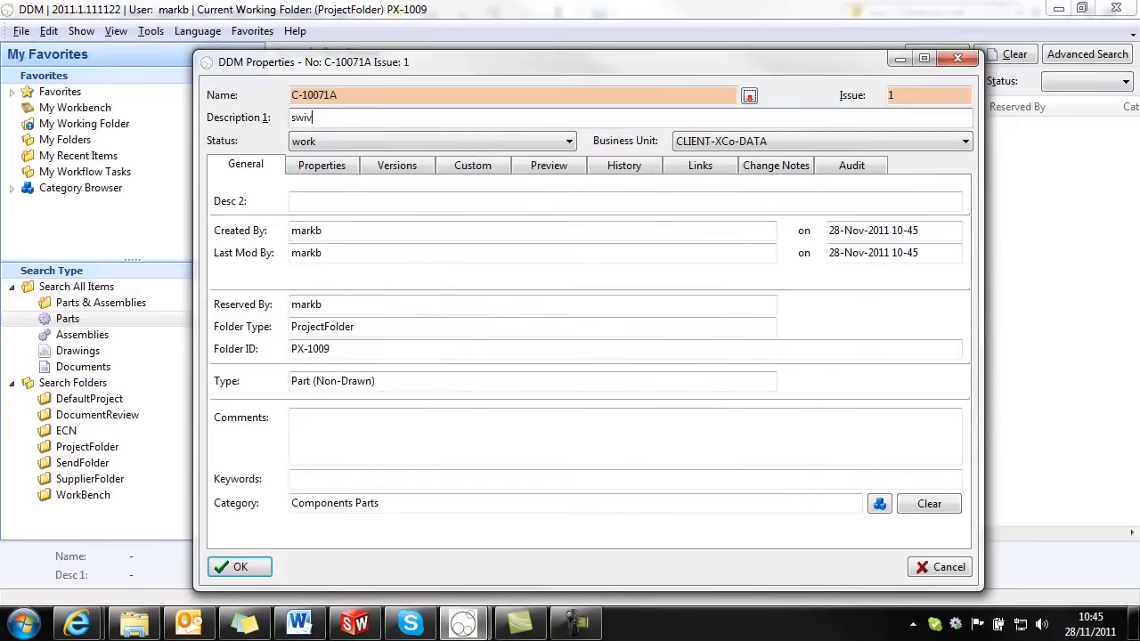
pyautogui.write('el base')
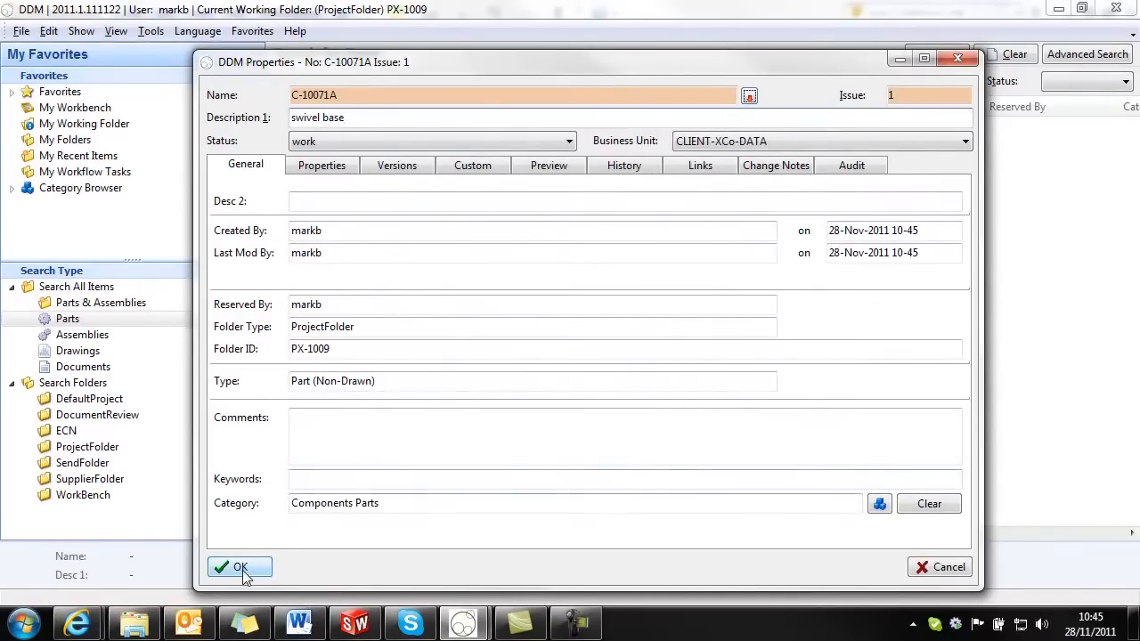
pyautogui.moveTo(396, 429)
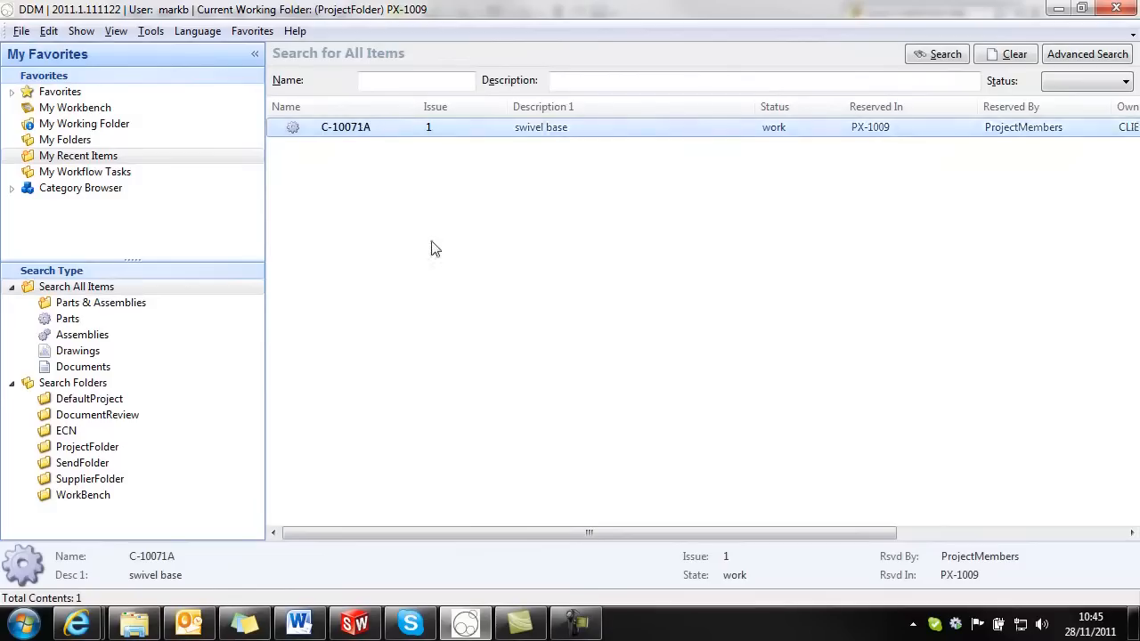
pyautogui.moveTo(364, 144)
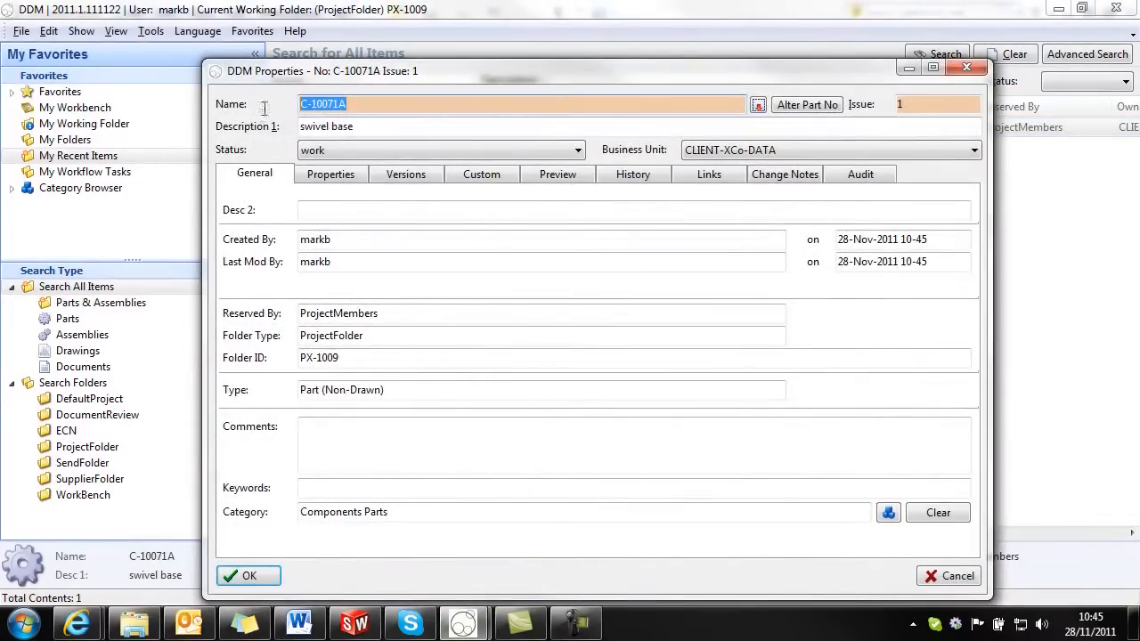
pyautogui.moveTo(952, 75)
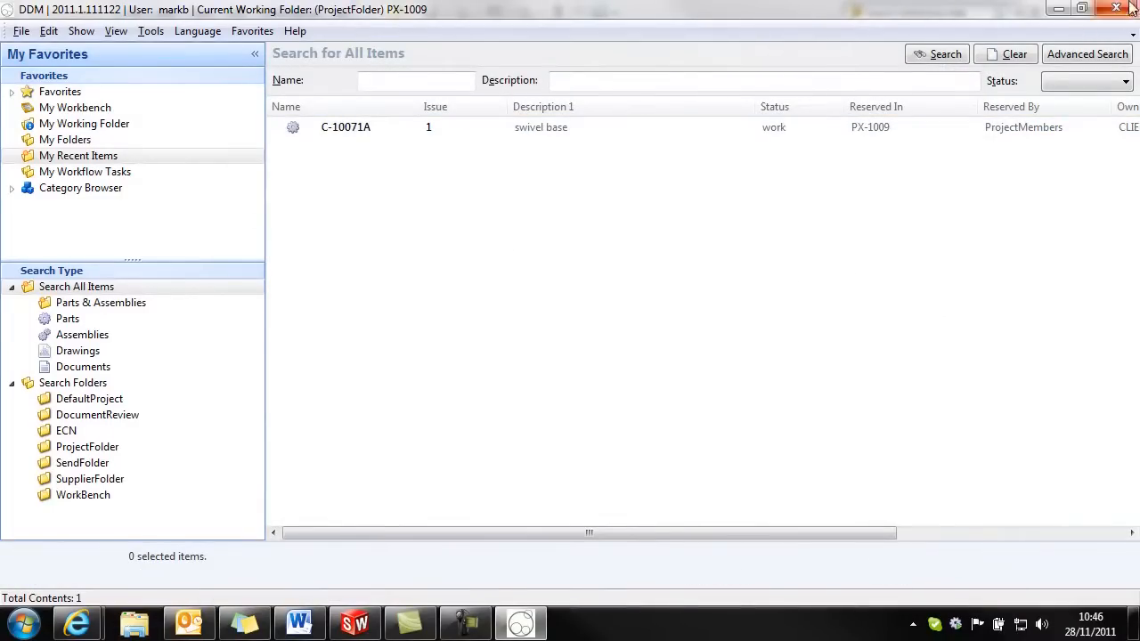
# Step: Close DesignDataManager and open swivel base.SLDPRT in SolidWorks
pyautogui.click(1116, 8)
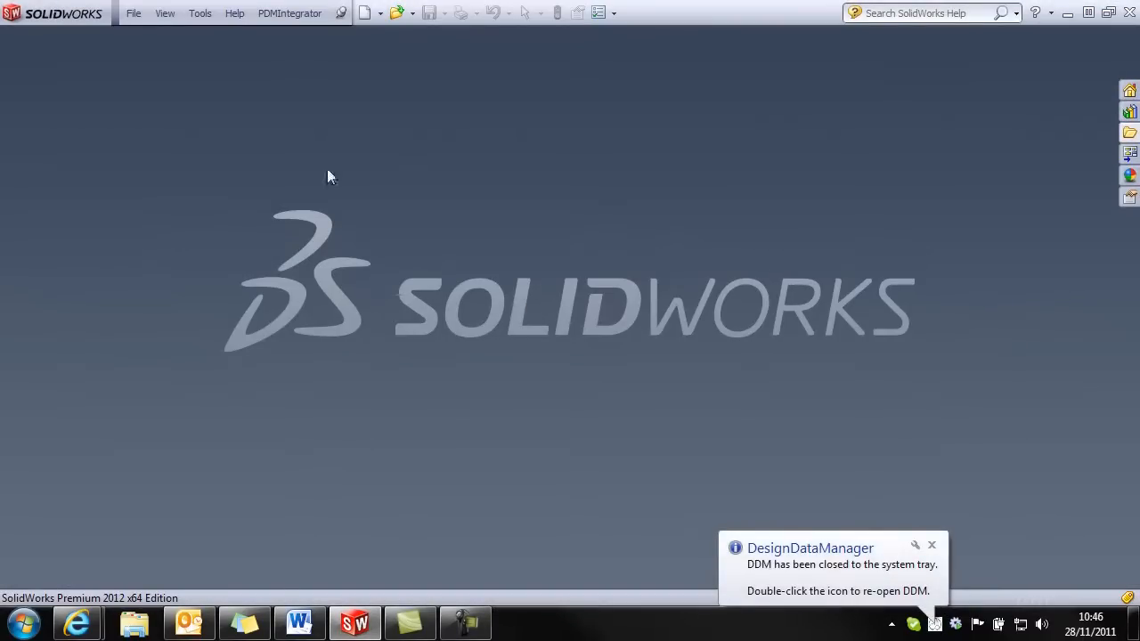
pyautogui.click(133, 13)
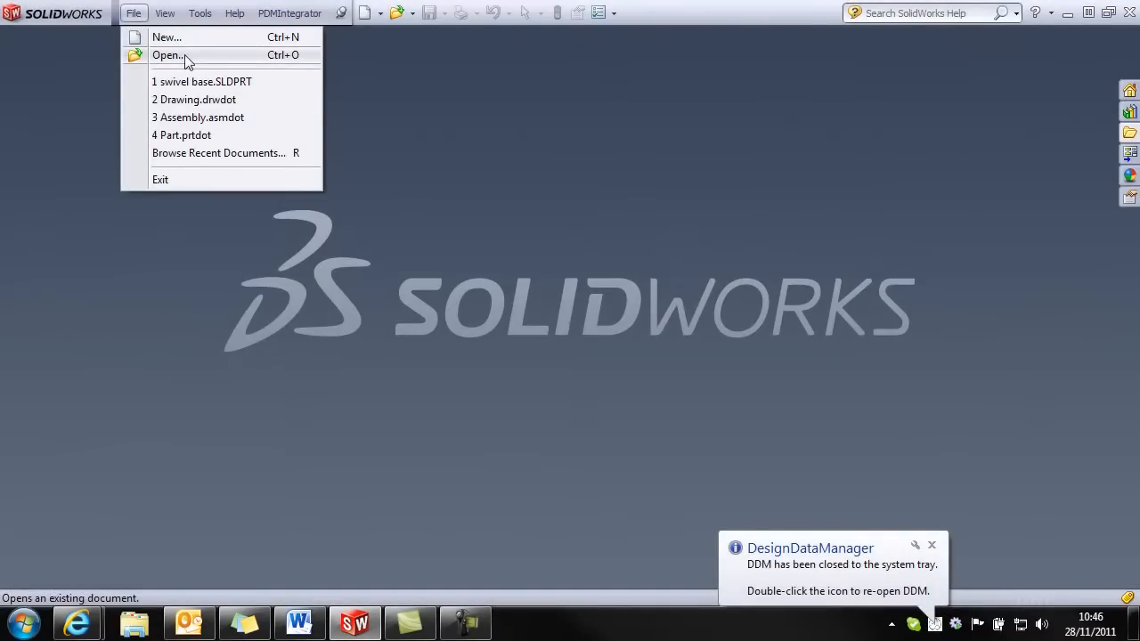
pyautogui.click(207, 81)
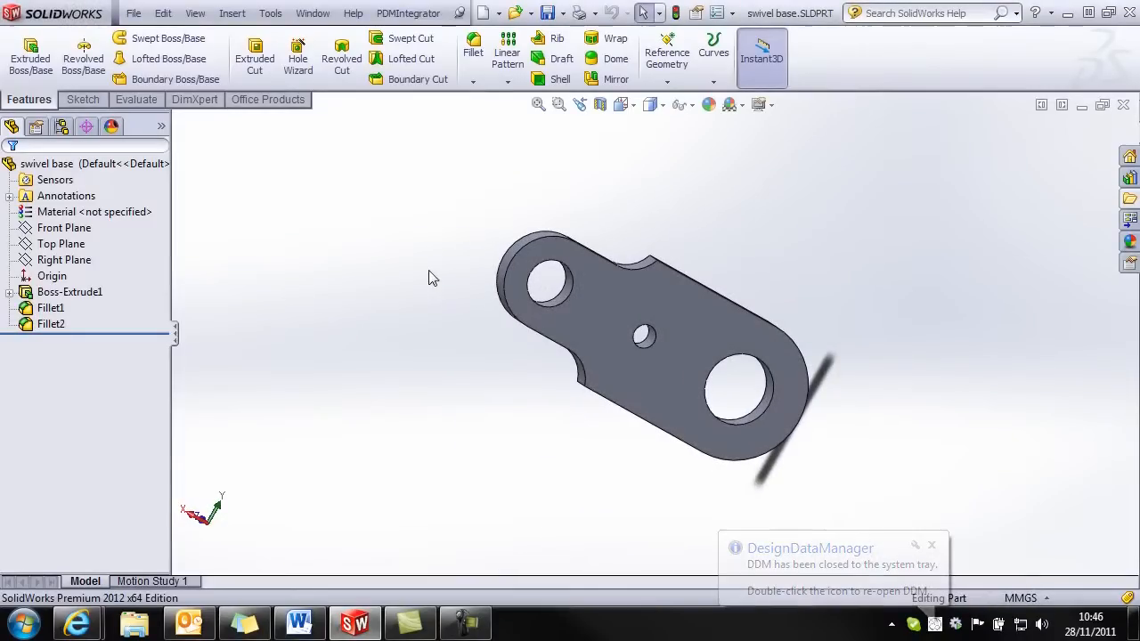
# Step: Fill the part properties with non-sequenced number C-10071A, status work and issue 1
pyautogui.click(408, 13)
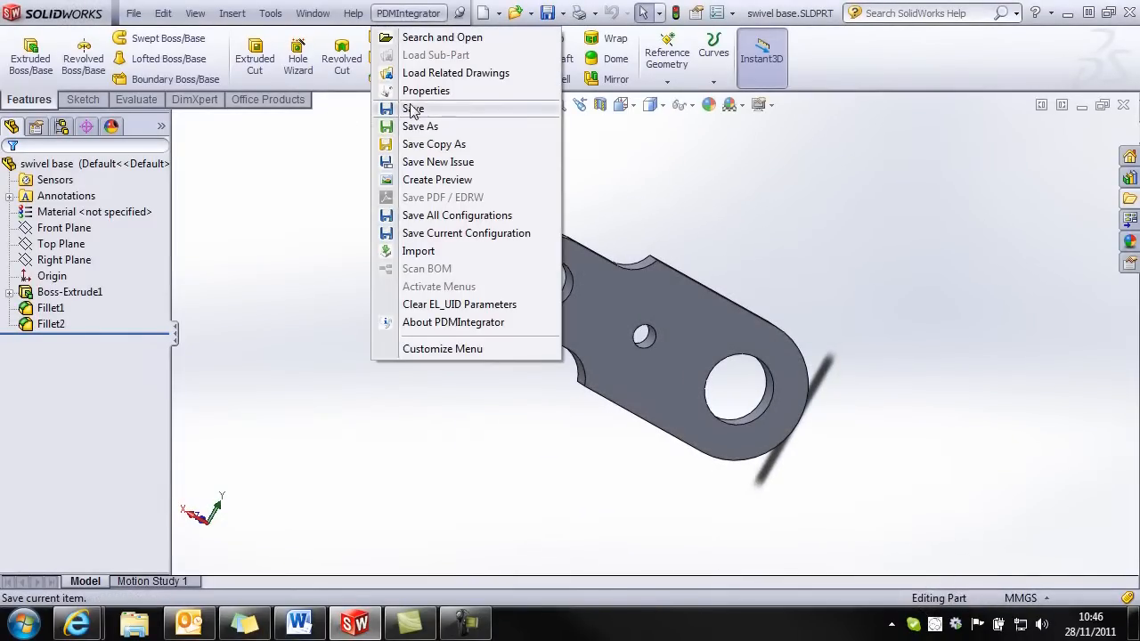
pyautogui.click(413, 109)
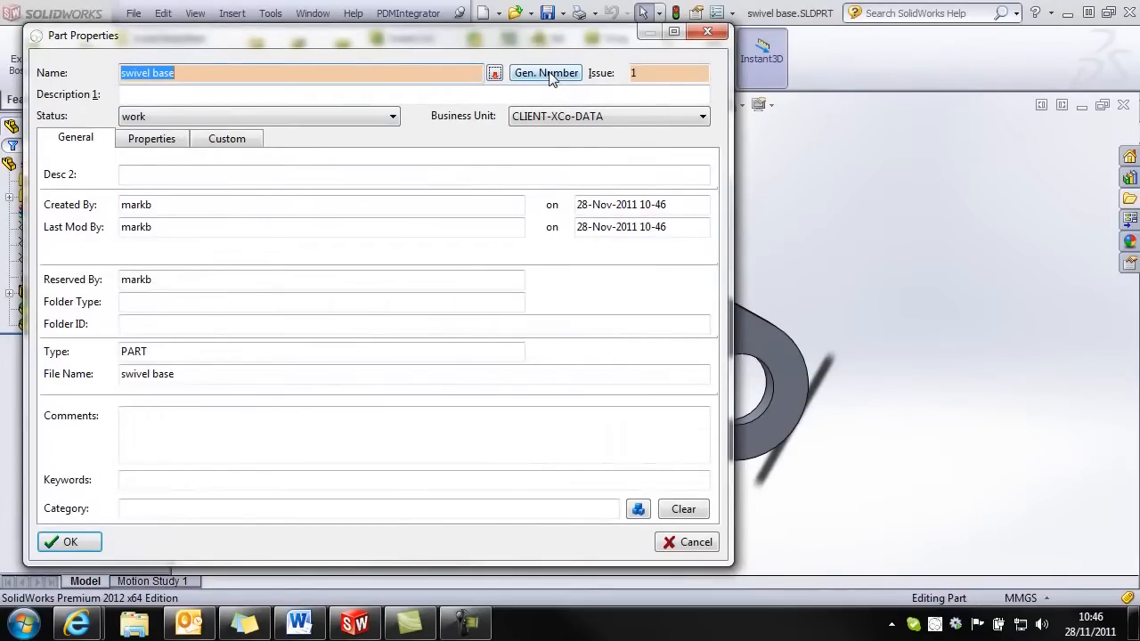
pyautogui.click(545, 72)
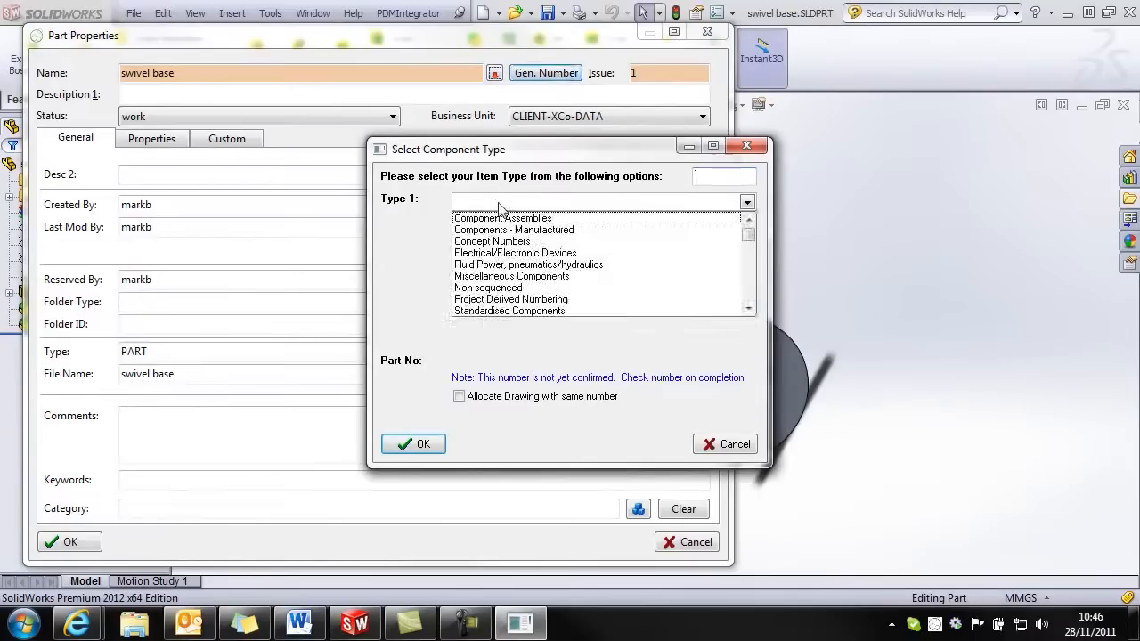
pyautogui.moveTo(503, 296)
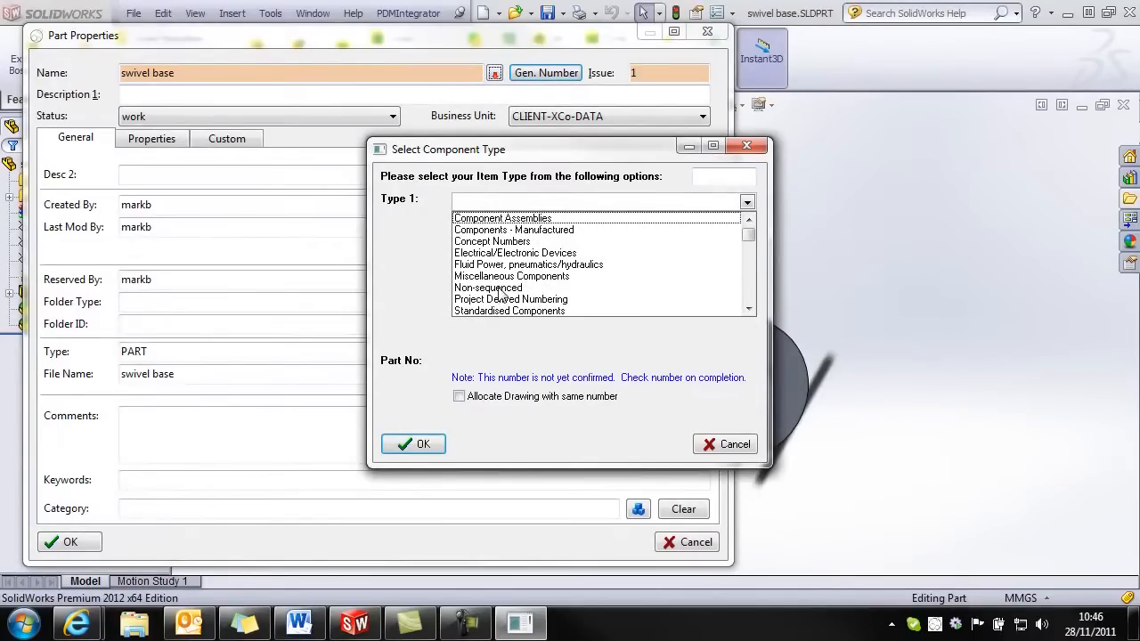
pyautogui.click(488, 286)
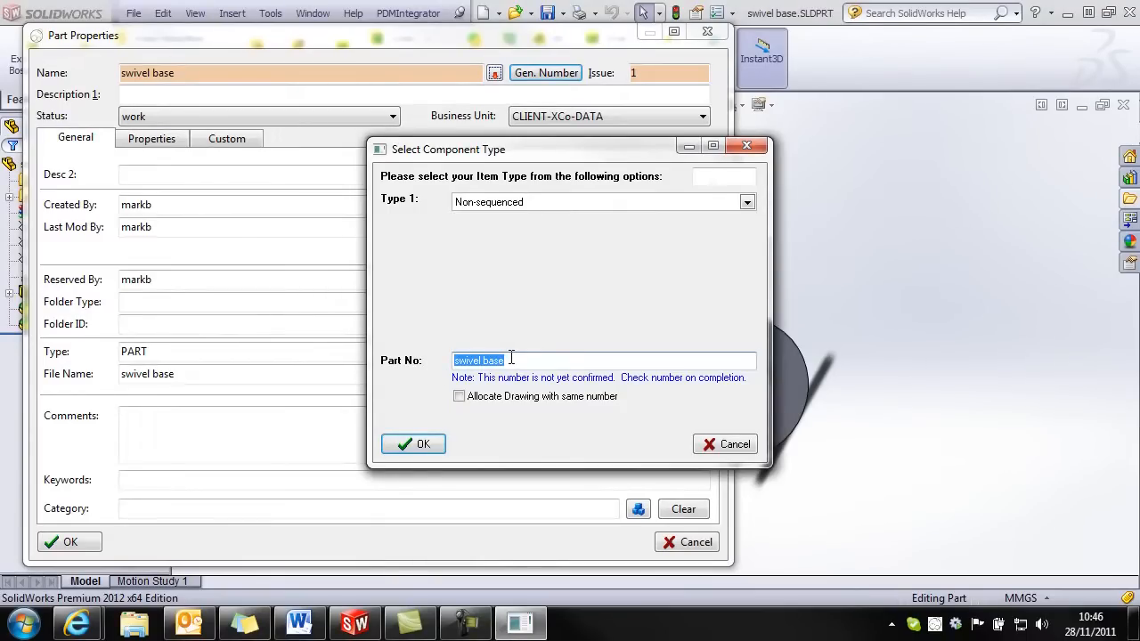
pyautogui.write('C-10071A')
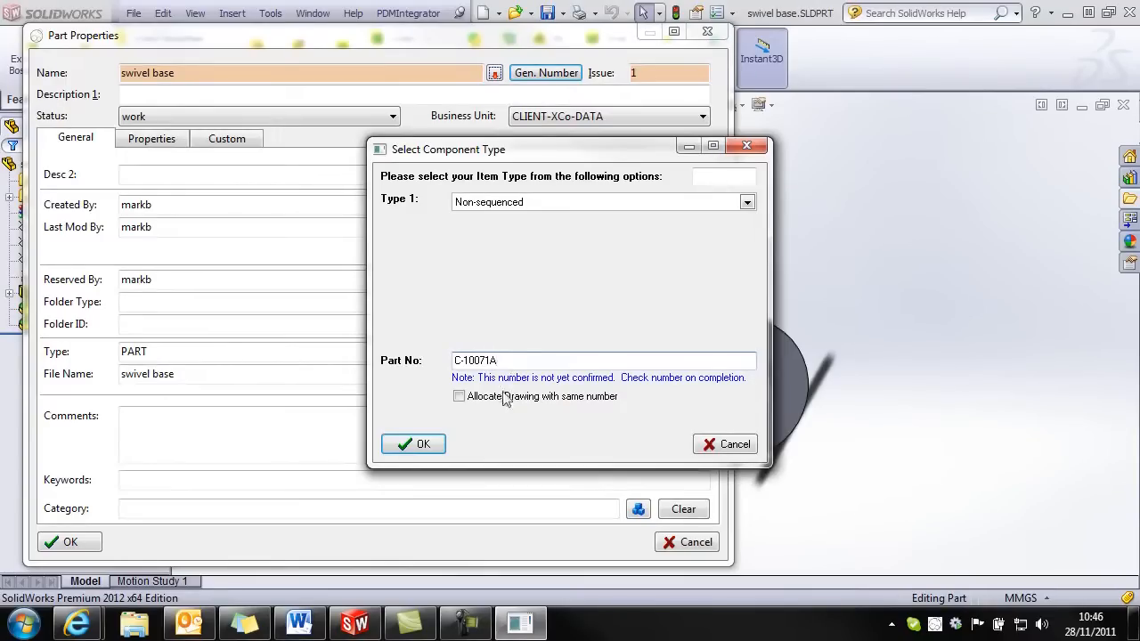
pyautogui.click(413, 444)
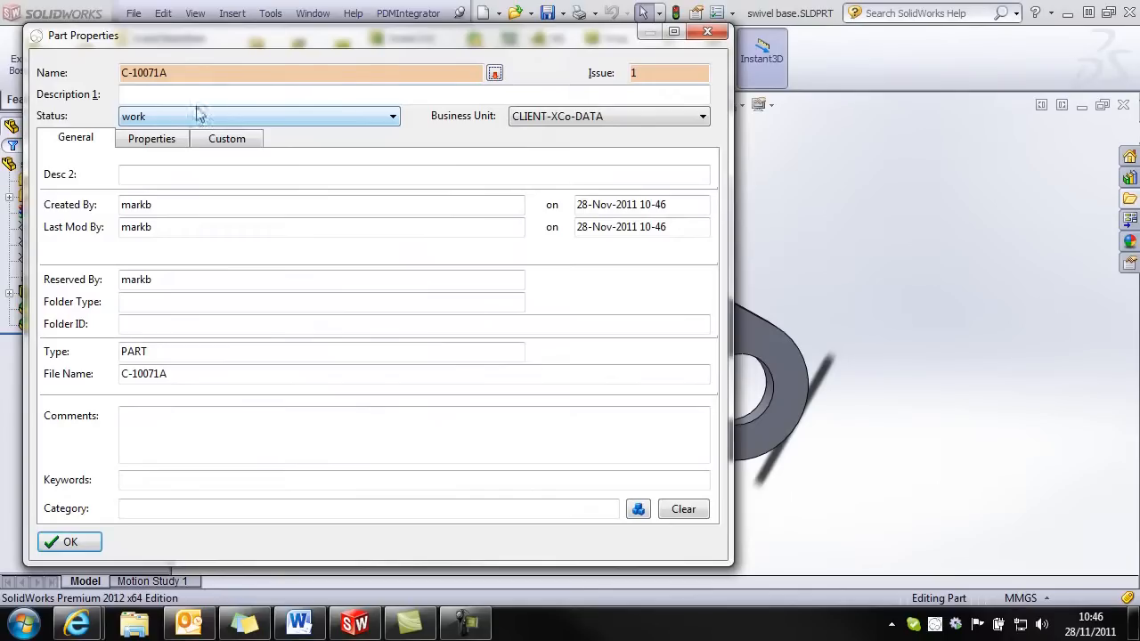
pyautogui.moveTo(224, 94)
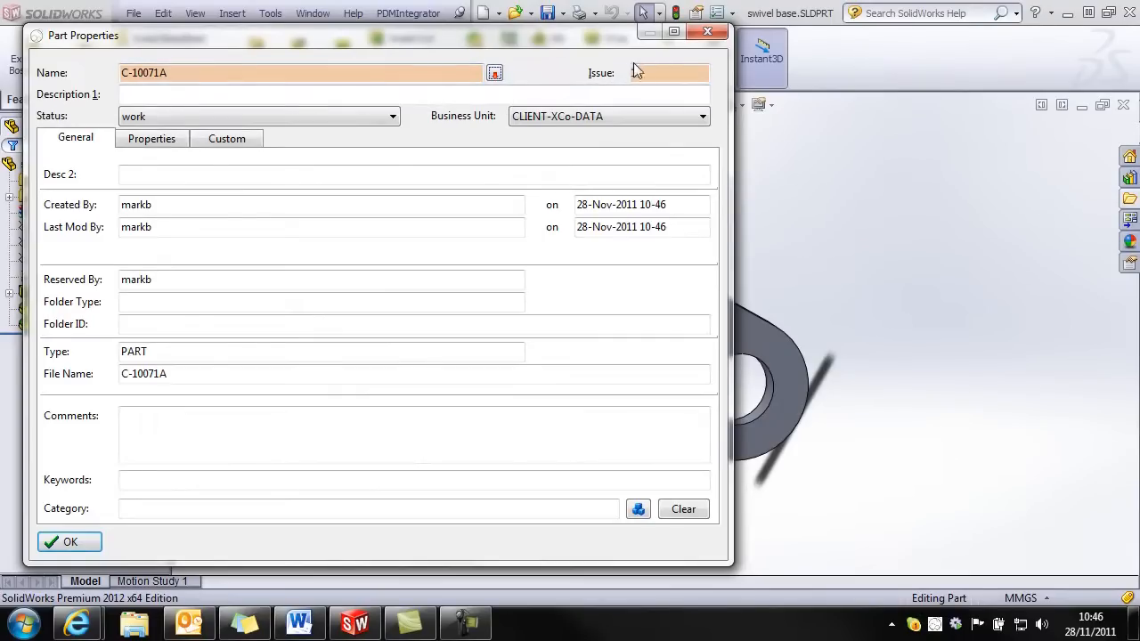
pyautogui.write('1')
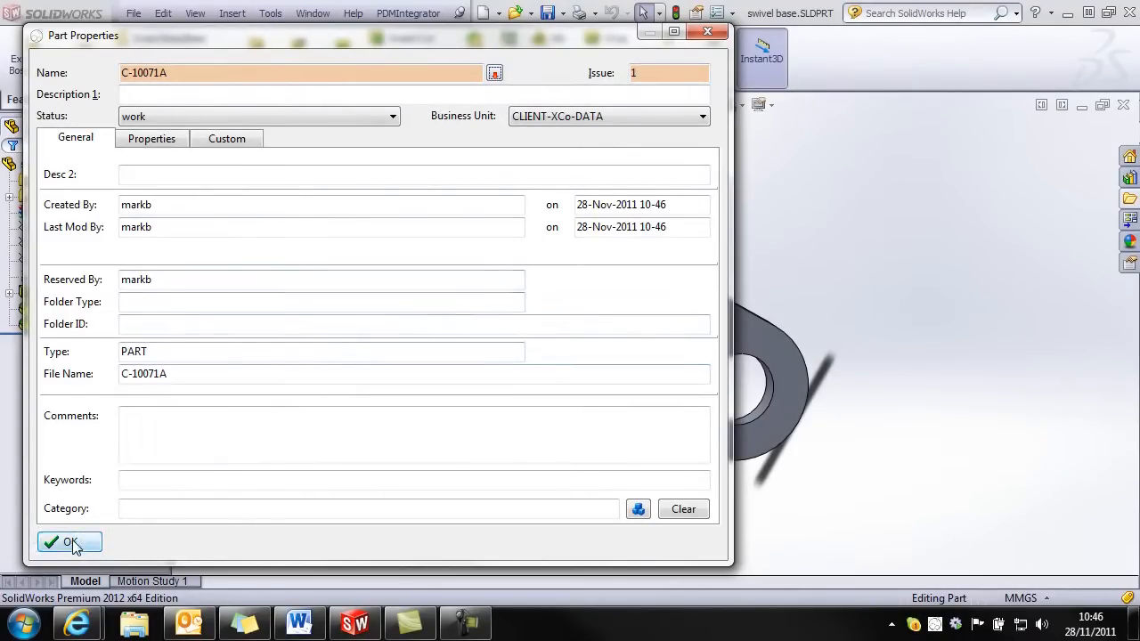
# Step: Save as C-10071A without a new number, into the non-drawn record keeping its properties
pyautogui.click(70, 542)
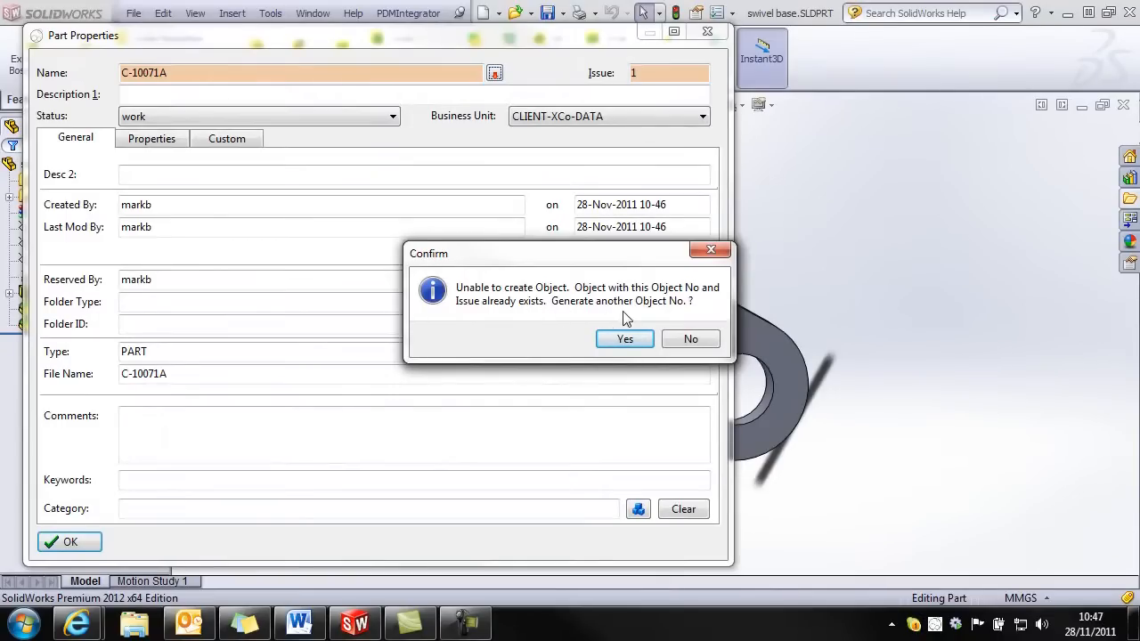
pyautogui.click(624, 339)
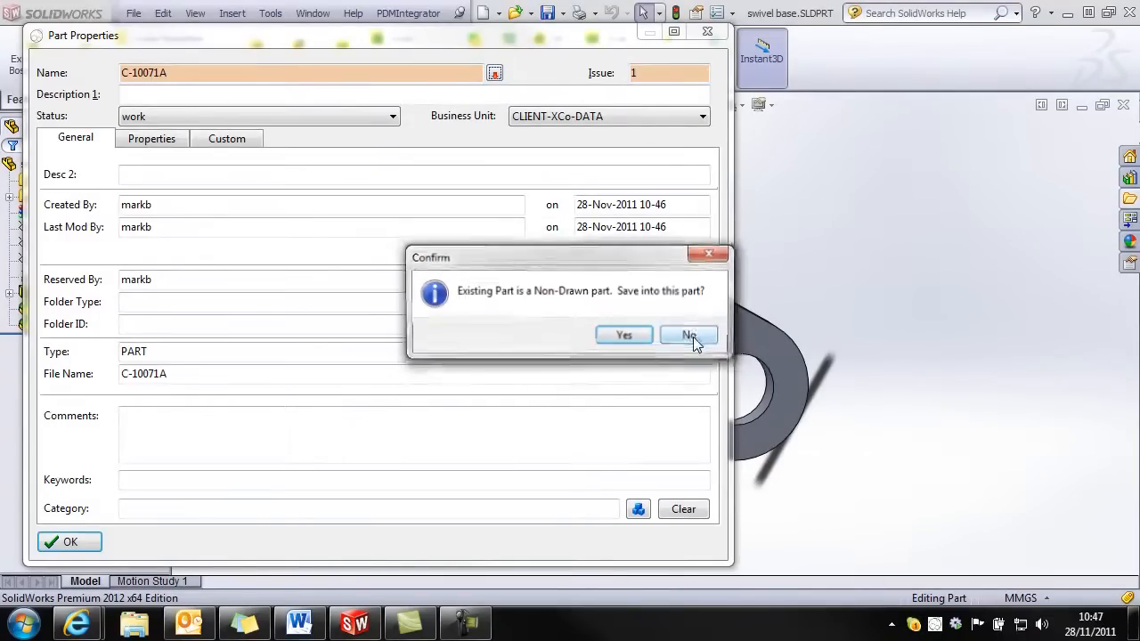
pyautogui.moveTo(535, 312)
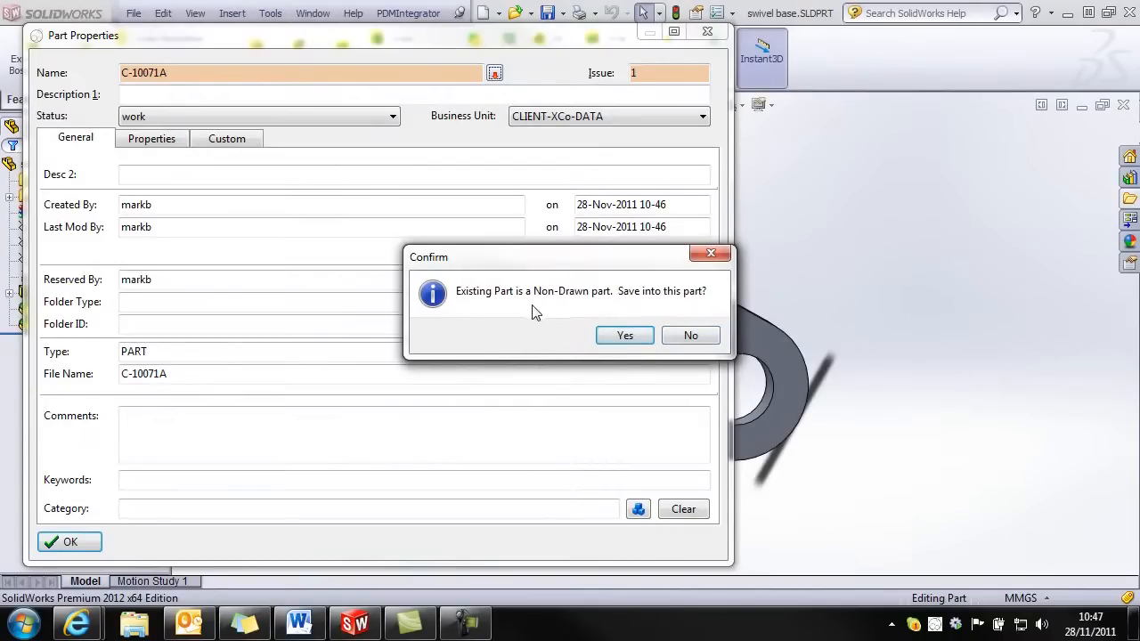
pyautogui.click(624, 335)
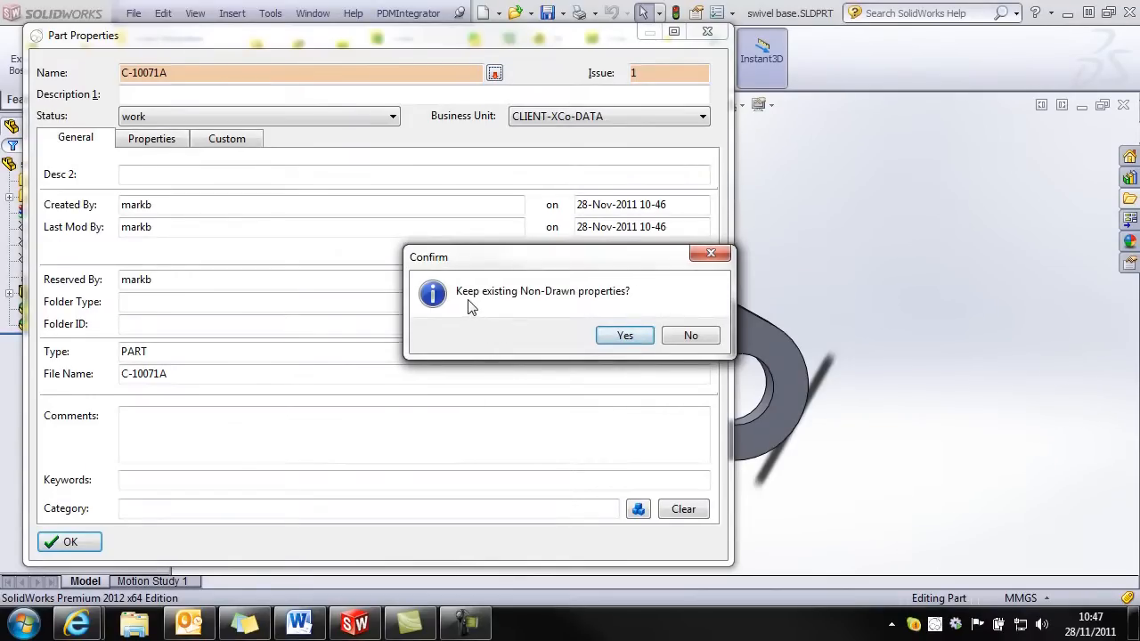
pyautogui.moveTo(557, 306)
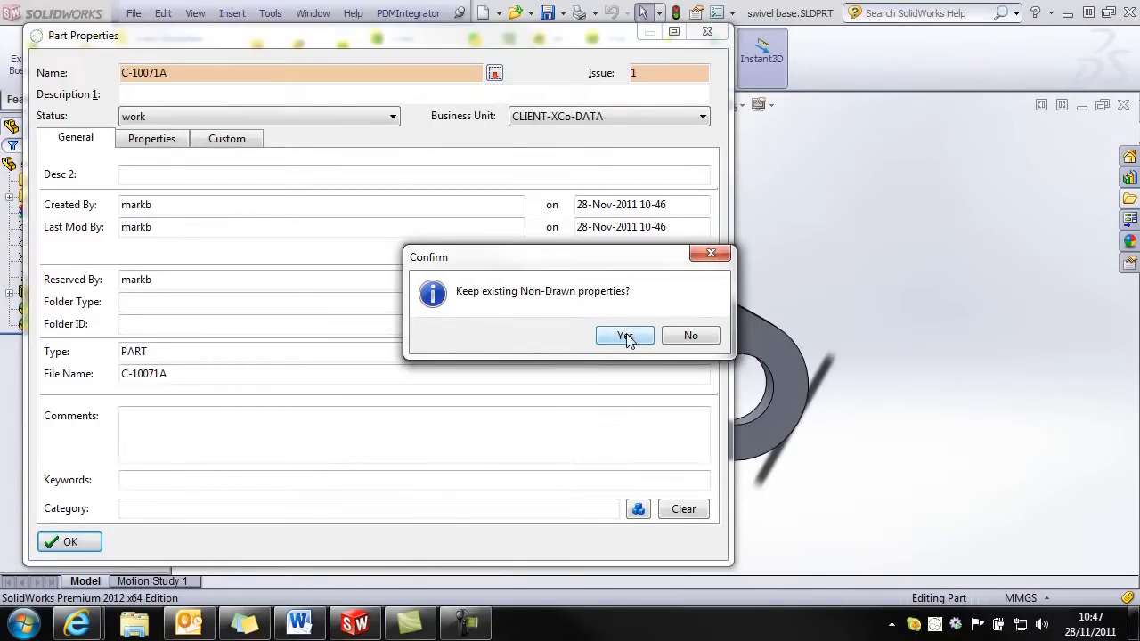
pyautogui.click(624, 335)
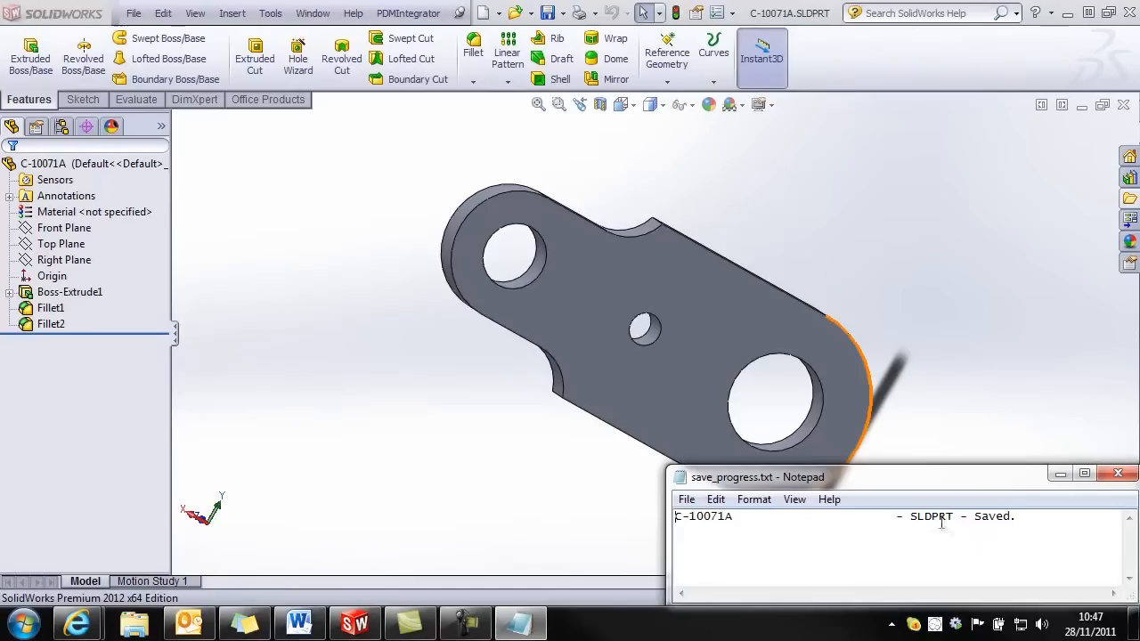
pyautogui.moveTo(1068, 497)
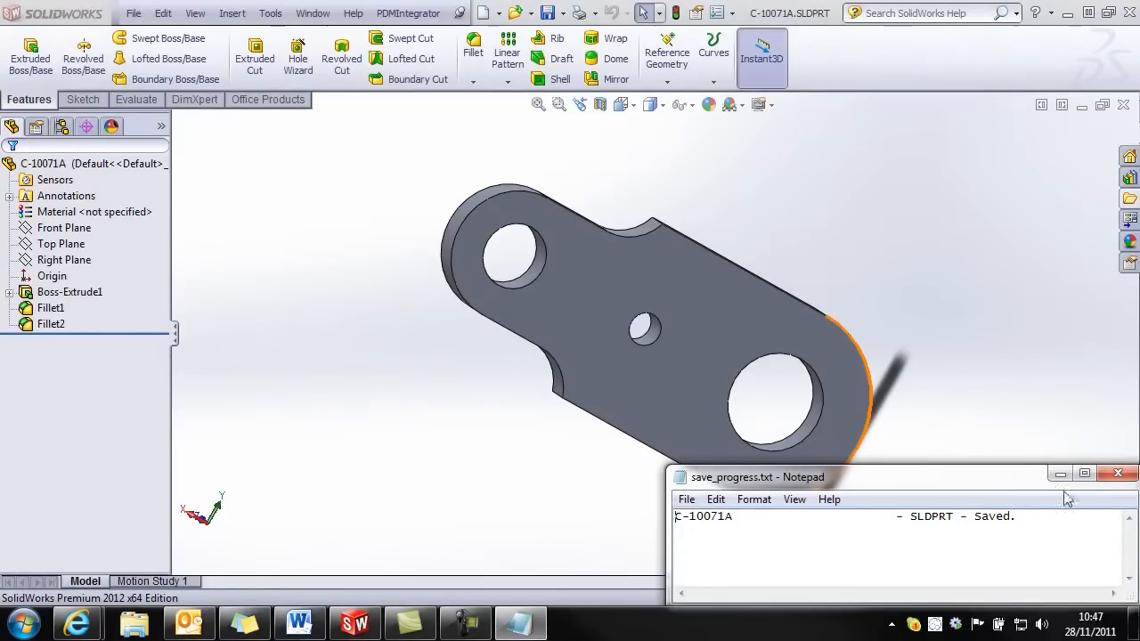
pyautogui.click(408, 13)
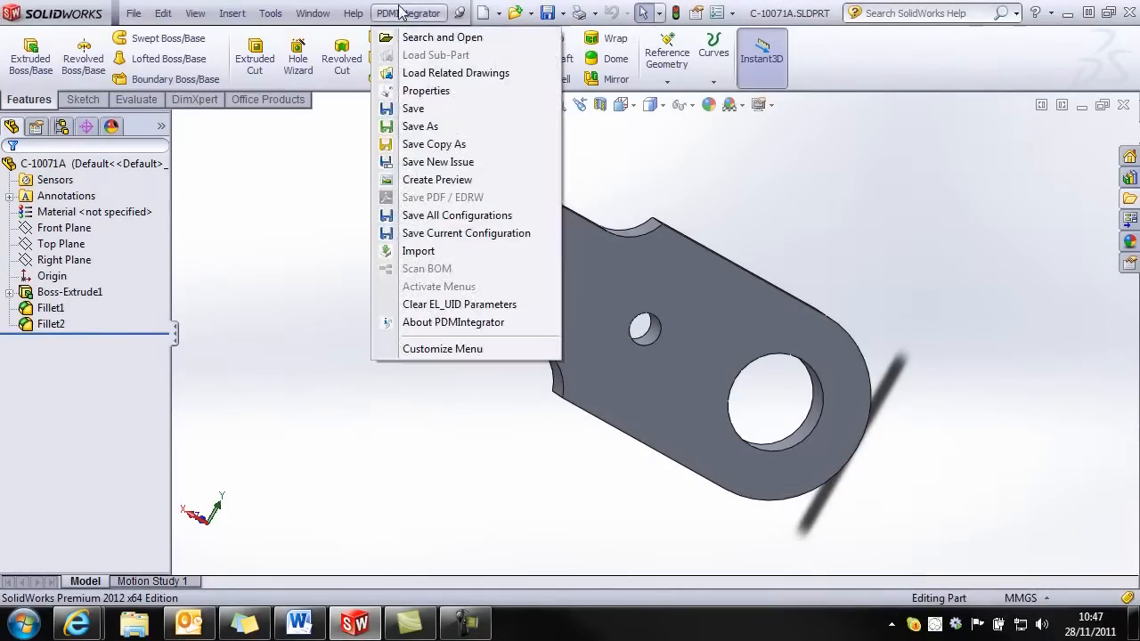
pyautogui.moveTo(426, 90)
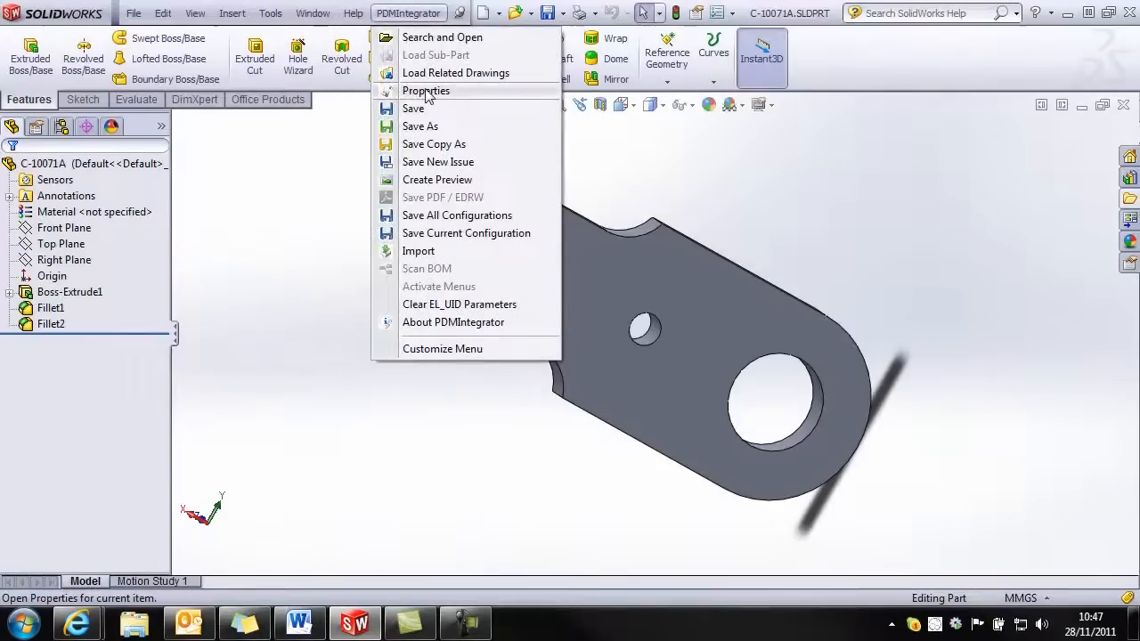
# Step: Review C-10071A's Versions and Preview tabs, then return to General and close the properties
pyautogui.click(426, 89)
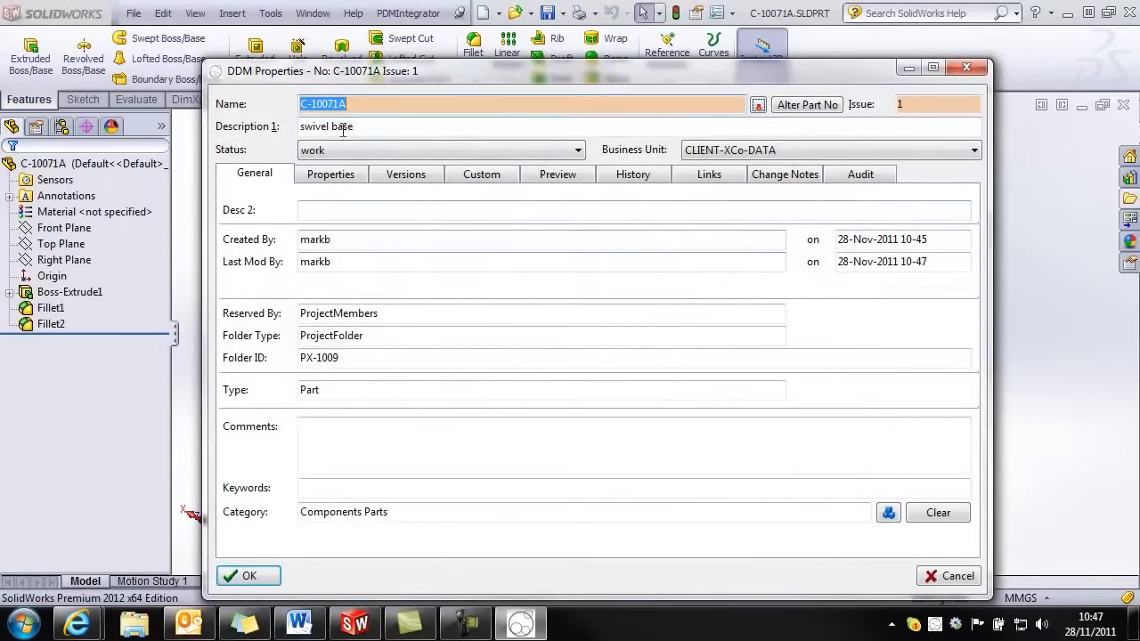
pyautogui.click(405, 174)
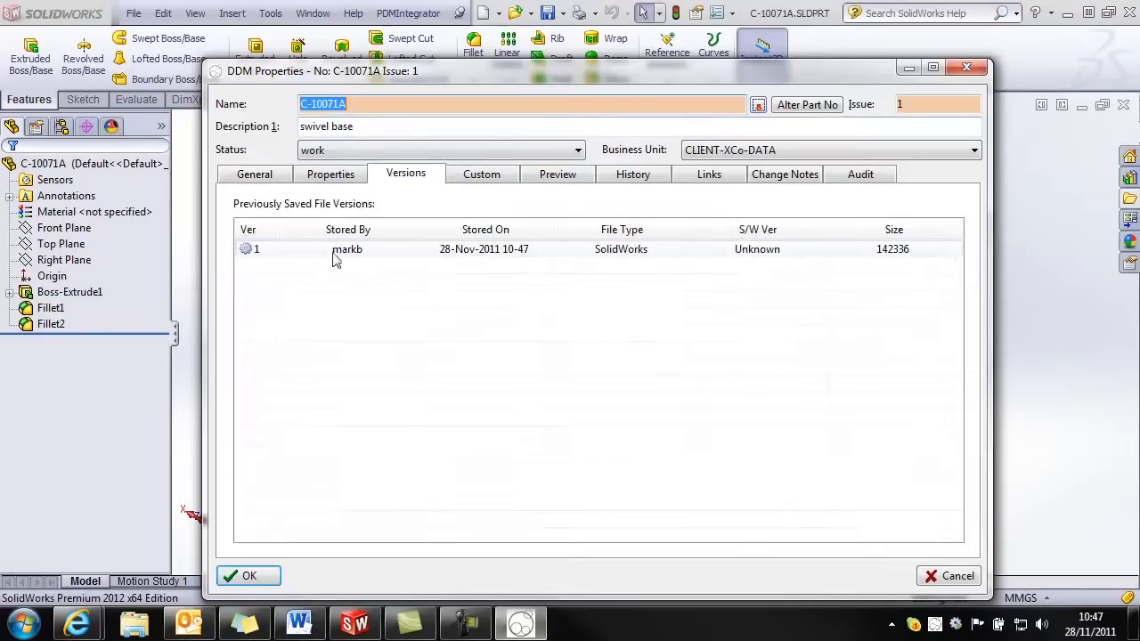
pyautogui.moveTo(484, 244)
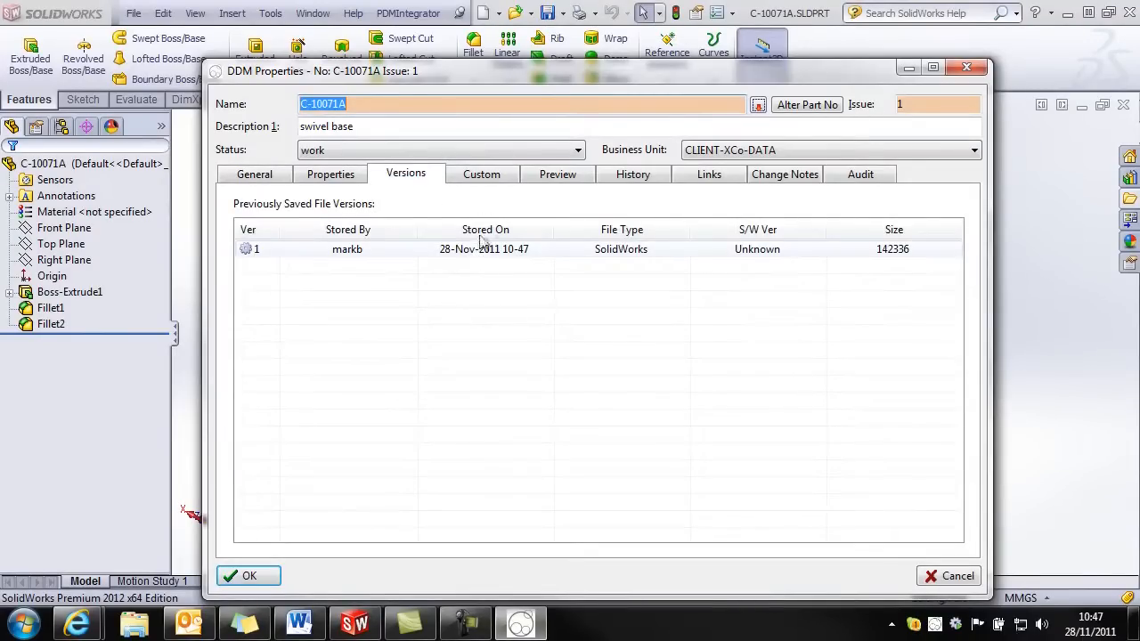
pyautogui.click(557, 174)
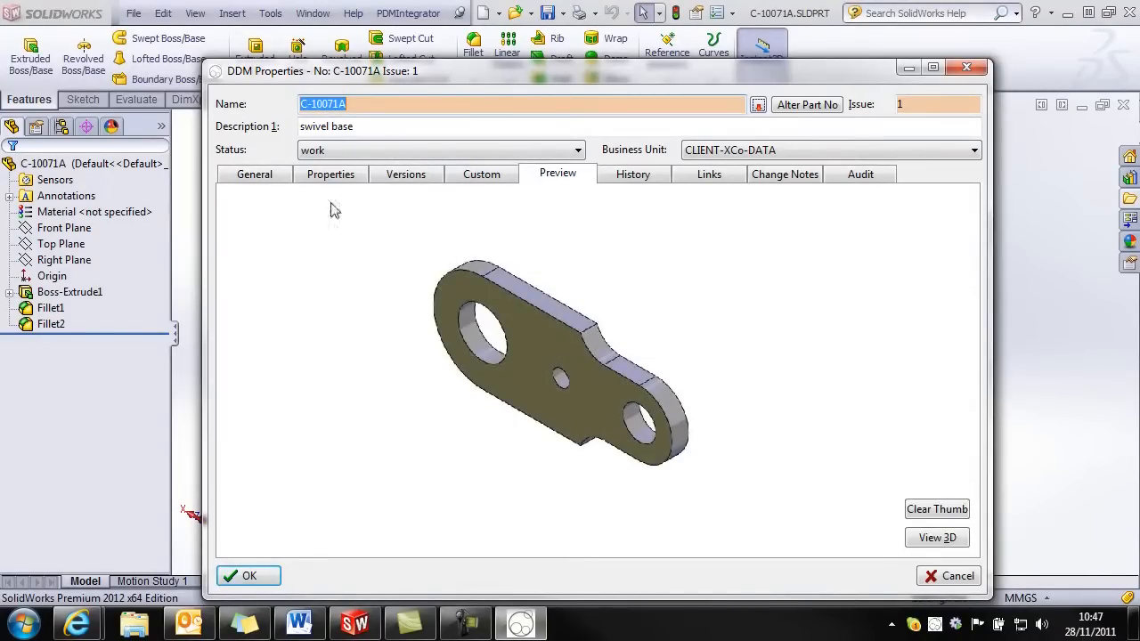
pyautogui.click(254, 174)
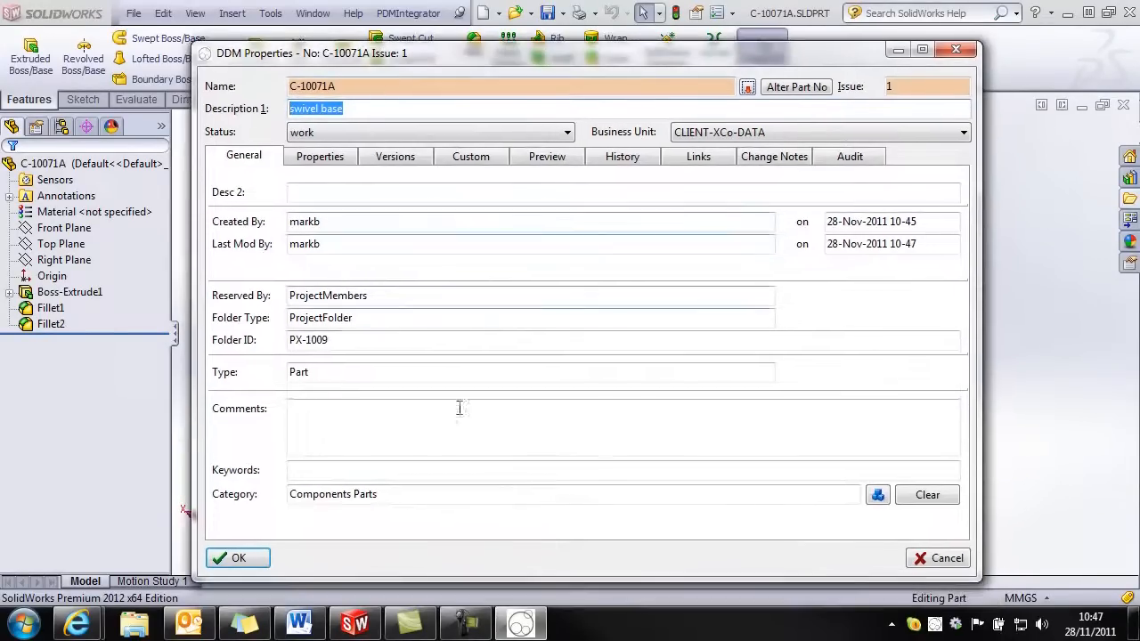
pyautogui.click(238, 558)
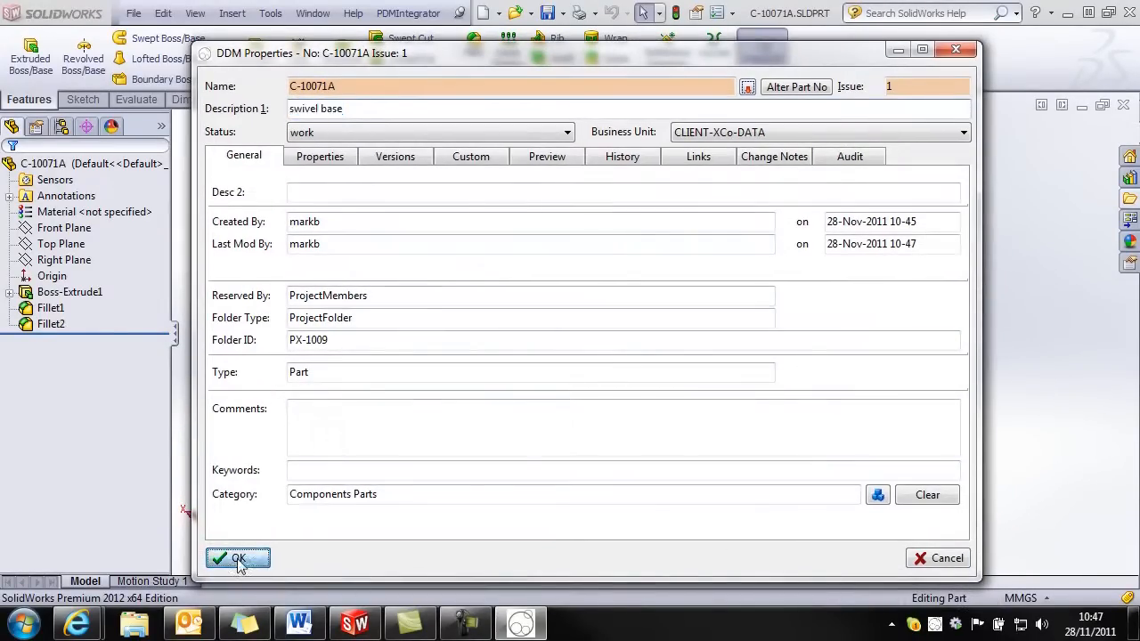
pyautogui.click(237, 558)
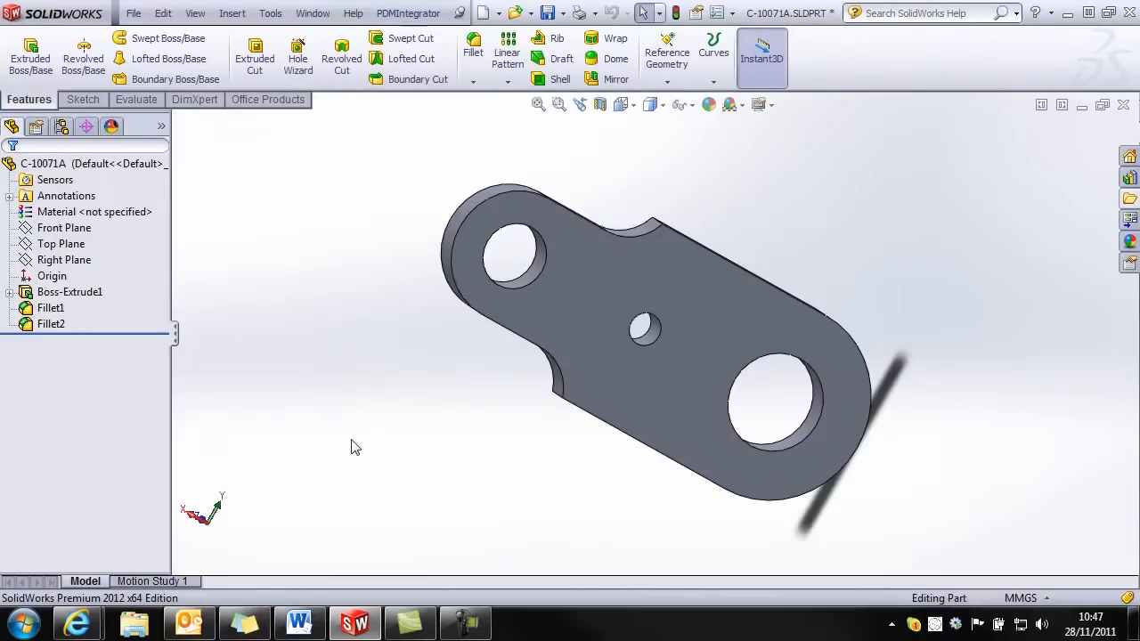